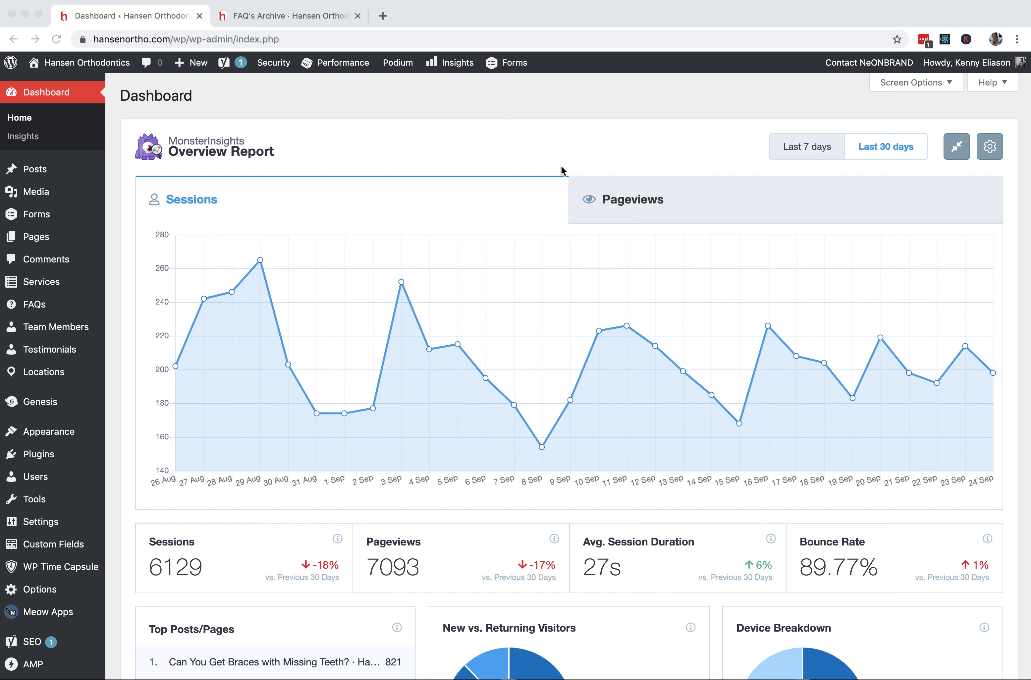
mouse_move(448, 113)
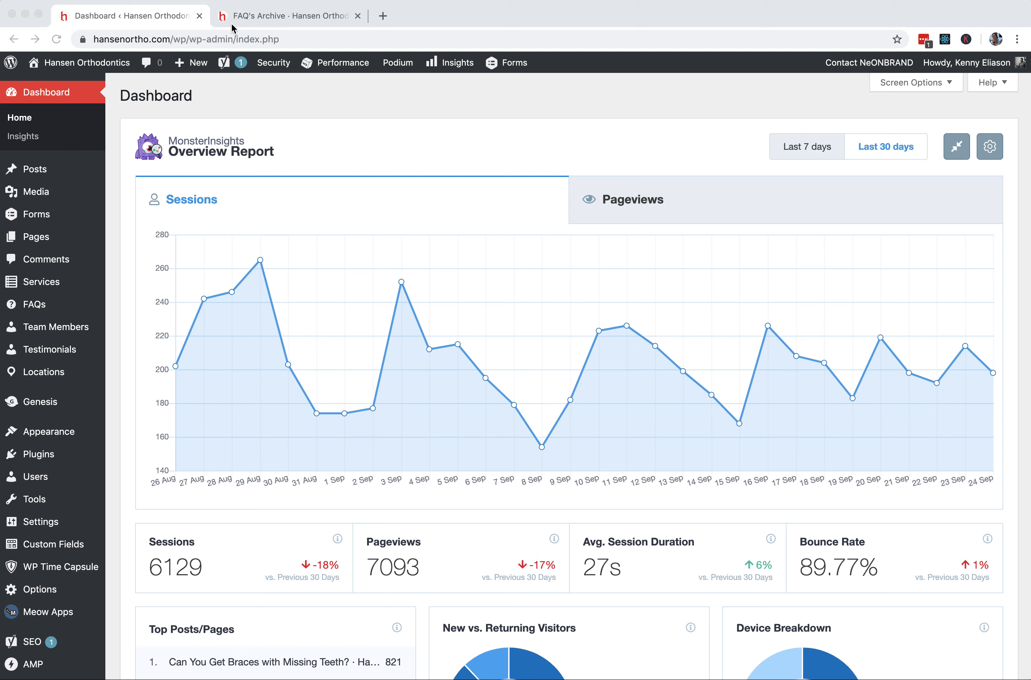
Switch to the live FAQ's archive page and dismiss its context menu without choosing anything
click(281, 15)
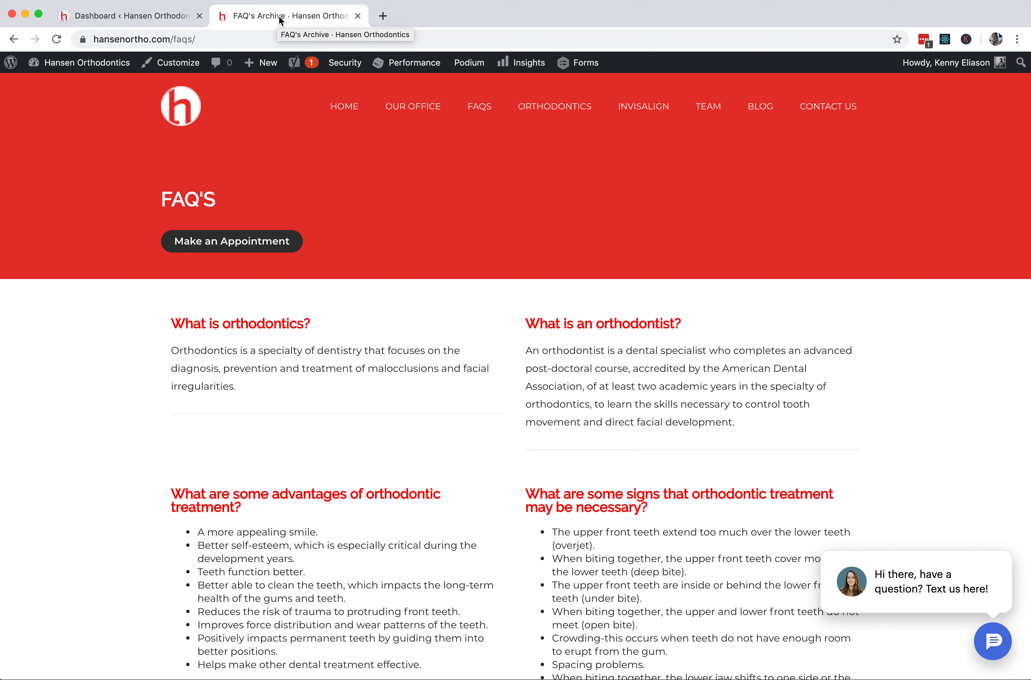
mouse_move(395, 339)
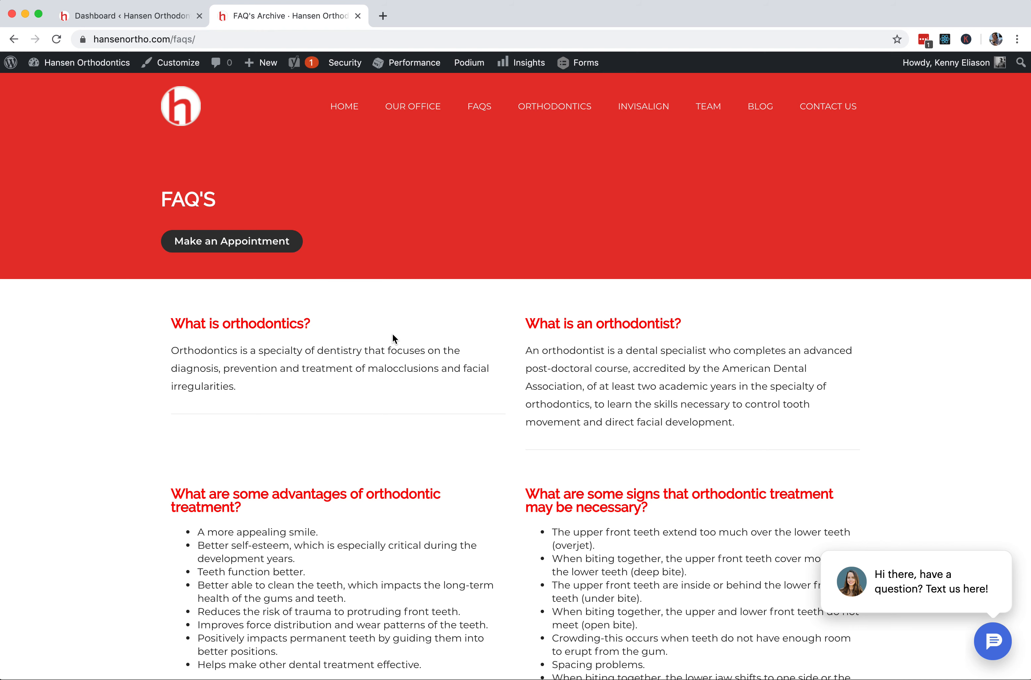
mouse_move(469, 159)
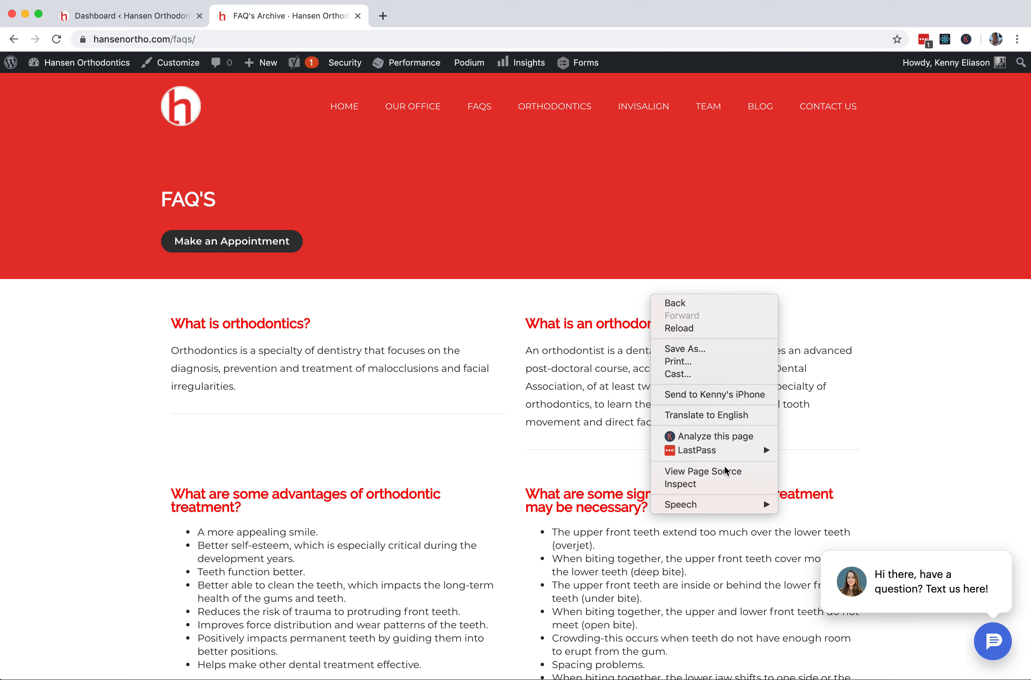
click(704, 471)
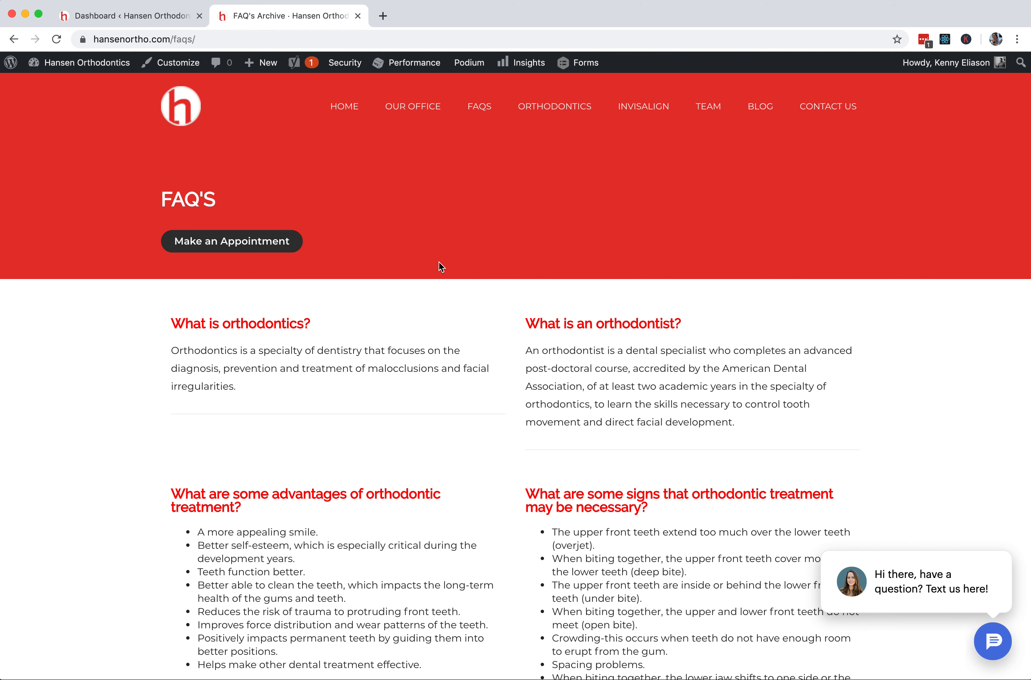
From the dashboard, go to Yoast SEO Search Appearance and show the Content Types settings
click(133, 16)
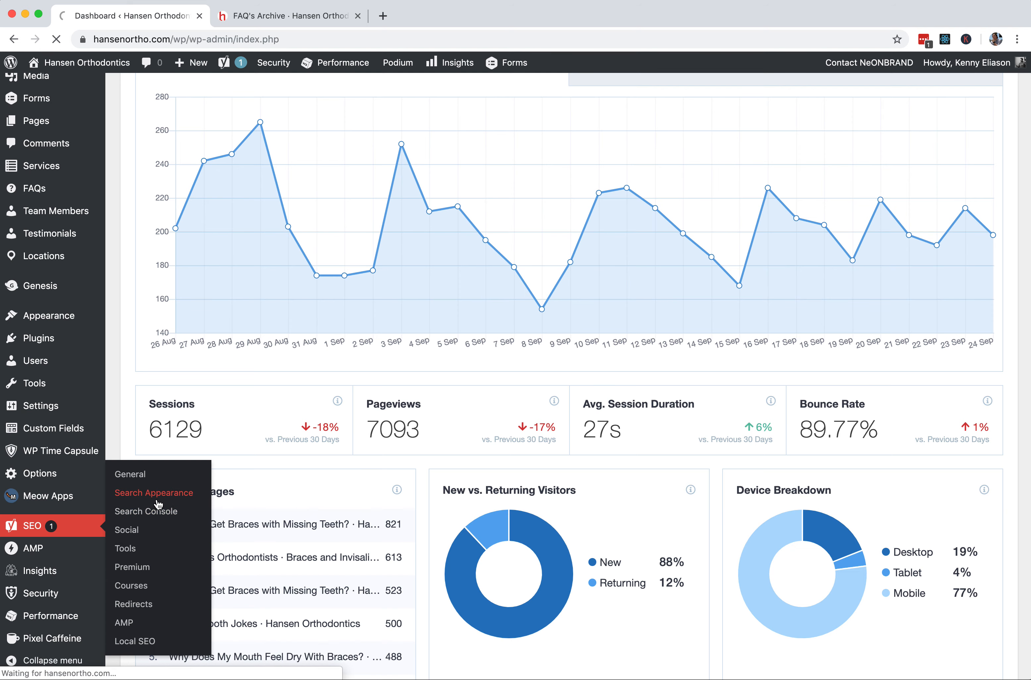
click(153, 493)
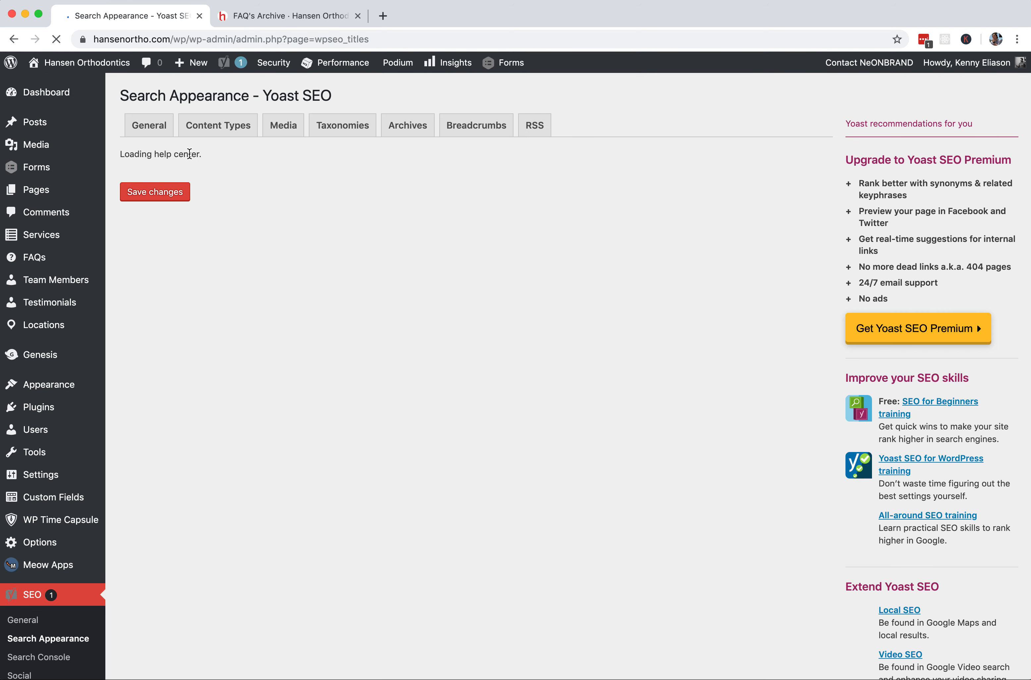
click(218, 125)
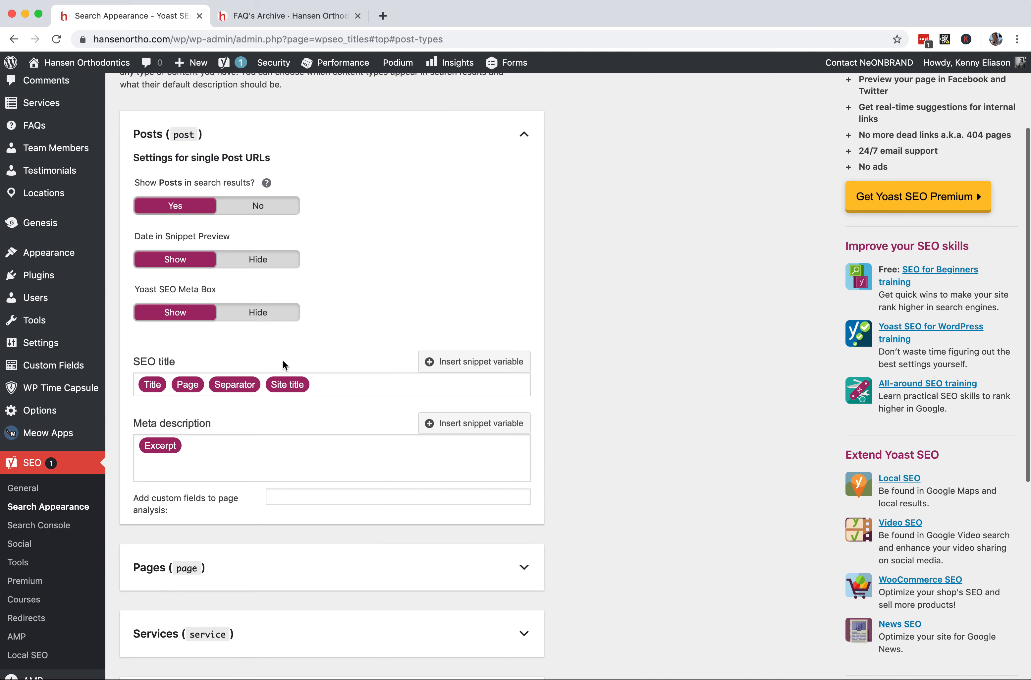
scroll(down, 3)
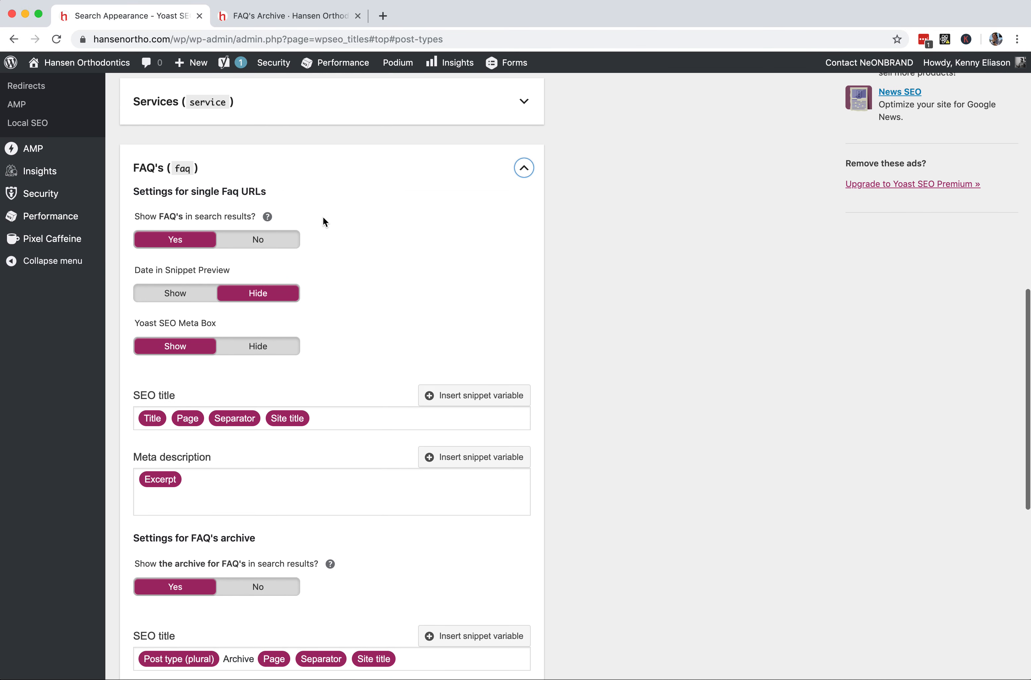
Scroll past the single FAQ settings to bring the FAQ's archive title templates into view
triple_click(200, 192)
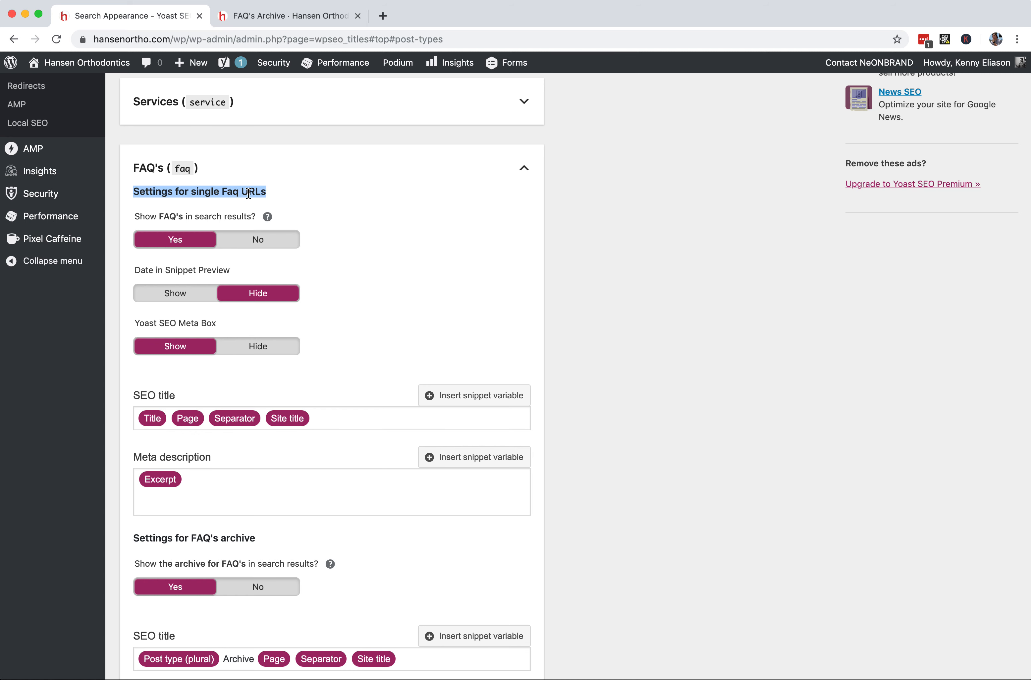
click(196, 479)
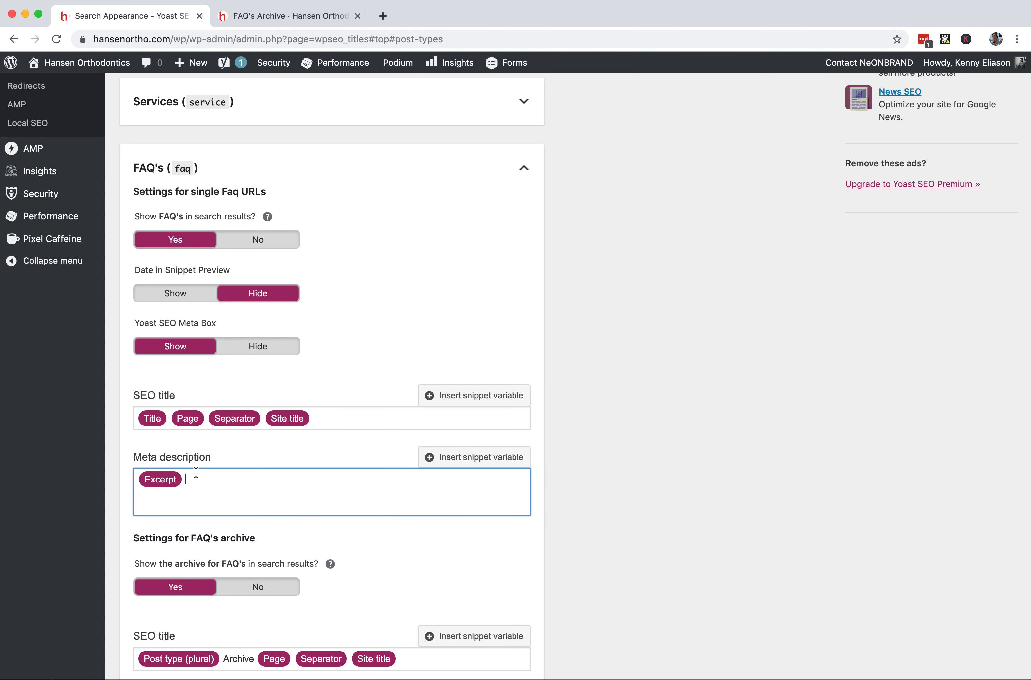
scroll(down, 3)
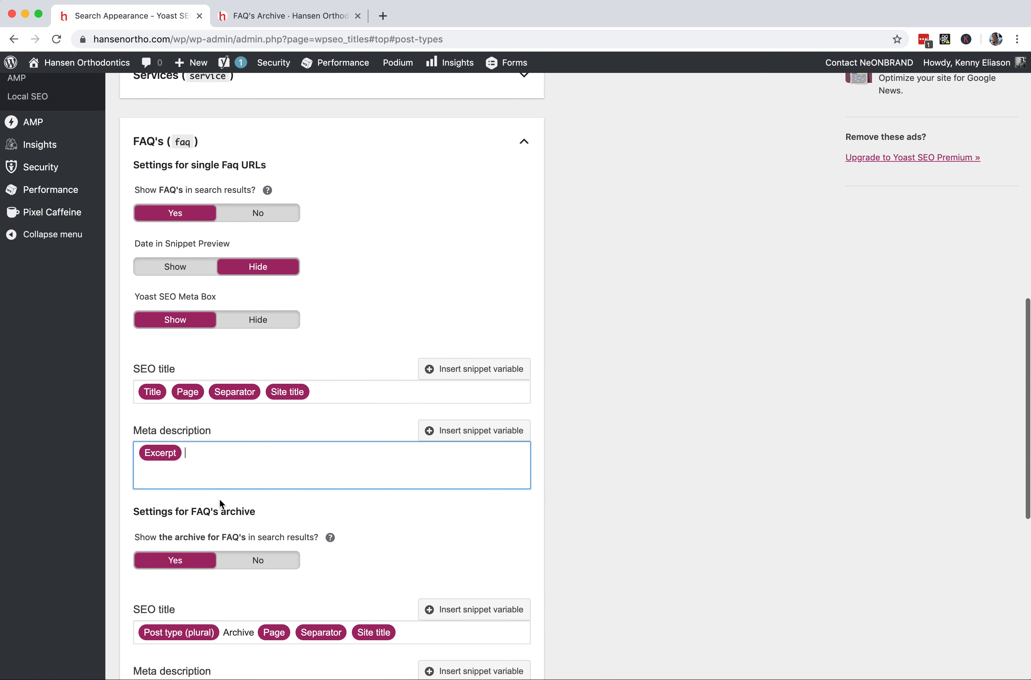
scroll(down, 3)
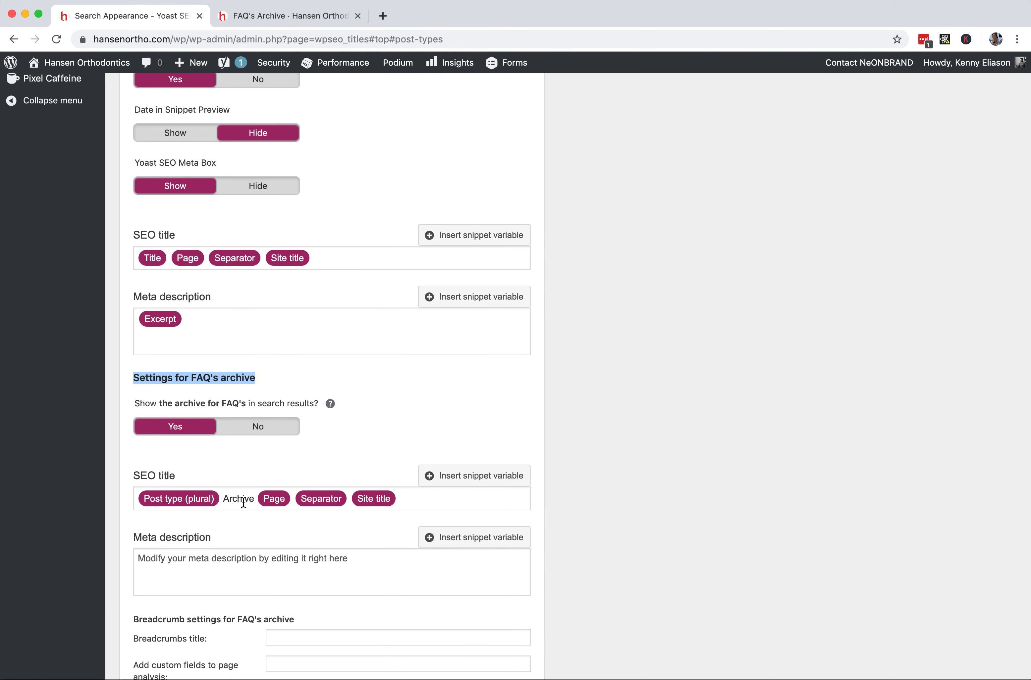
Replace 'Archive' in the FAQ's archive title and enter the description 'Here are the most commonly asked questions regarding orthodontics i…'
double_click(239, 498)
text(for Orthodontics)
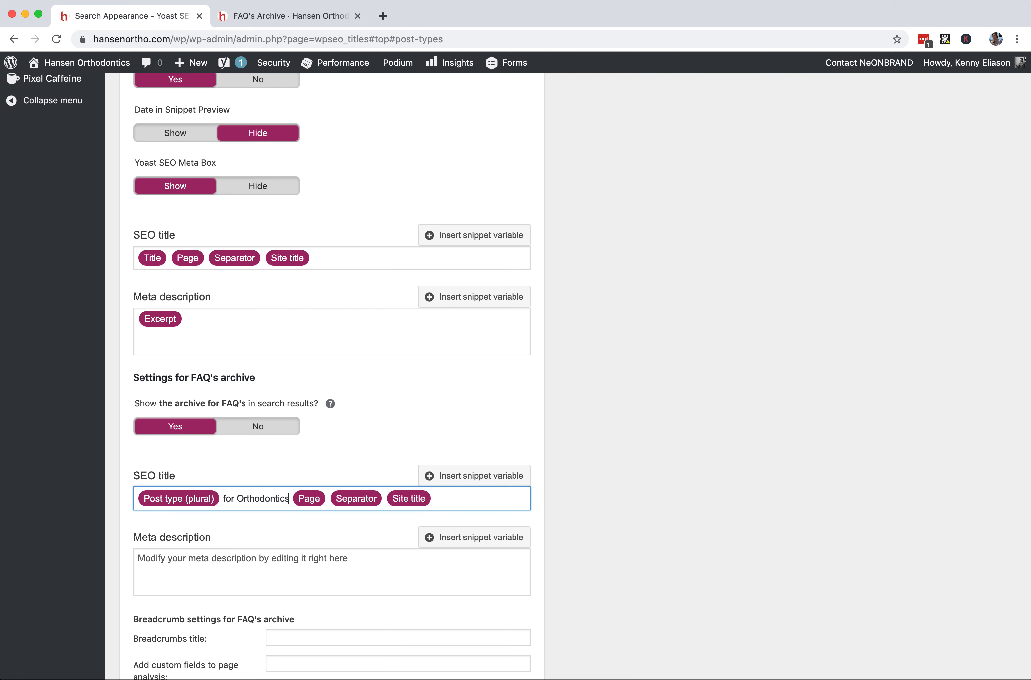
text(H)
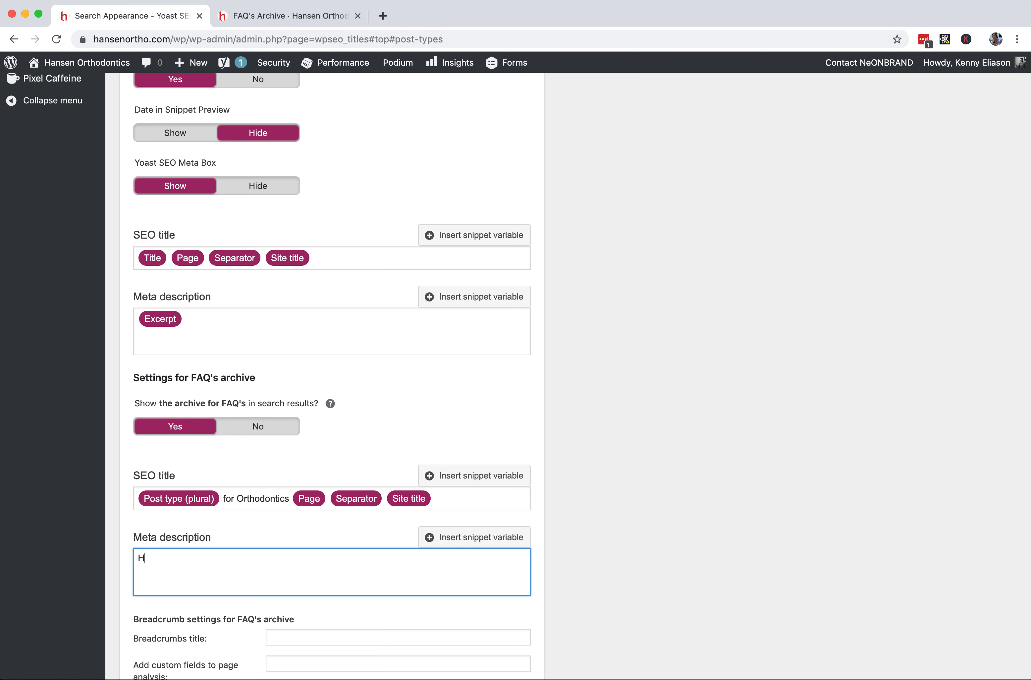
text(ere are the most com)
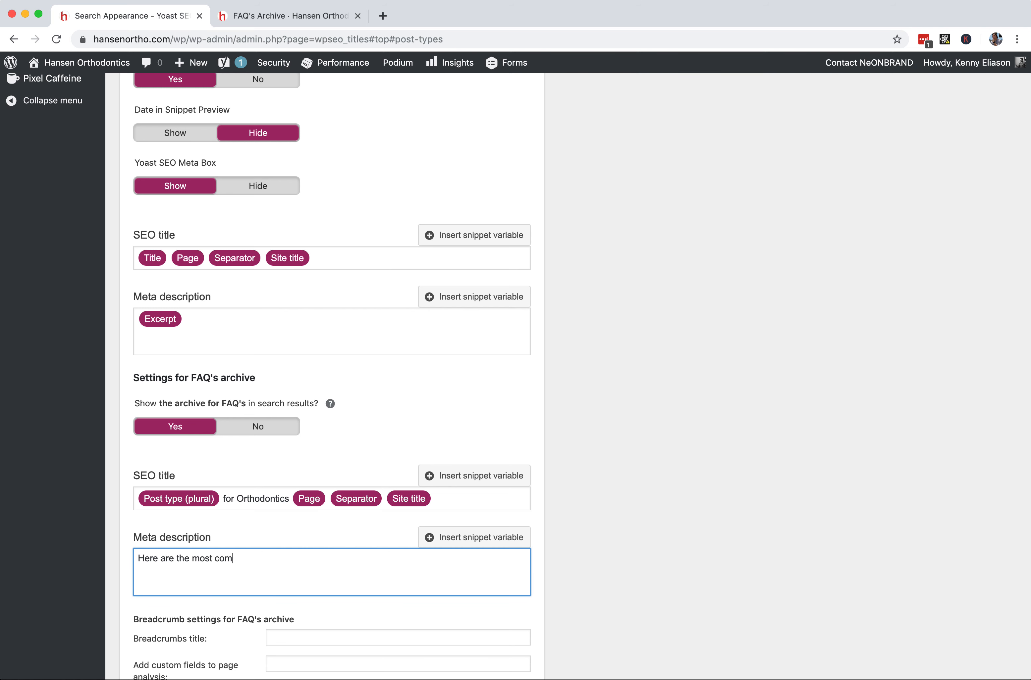
text(monly asked quest)
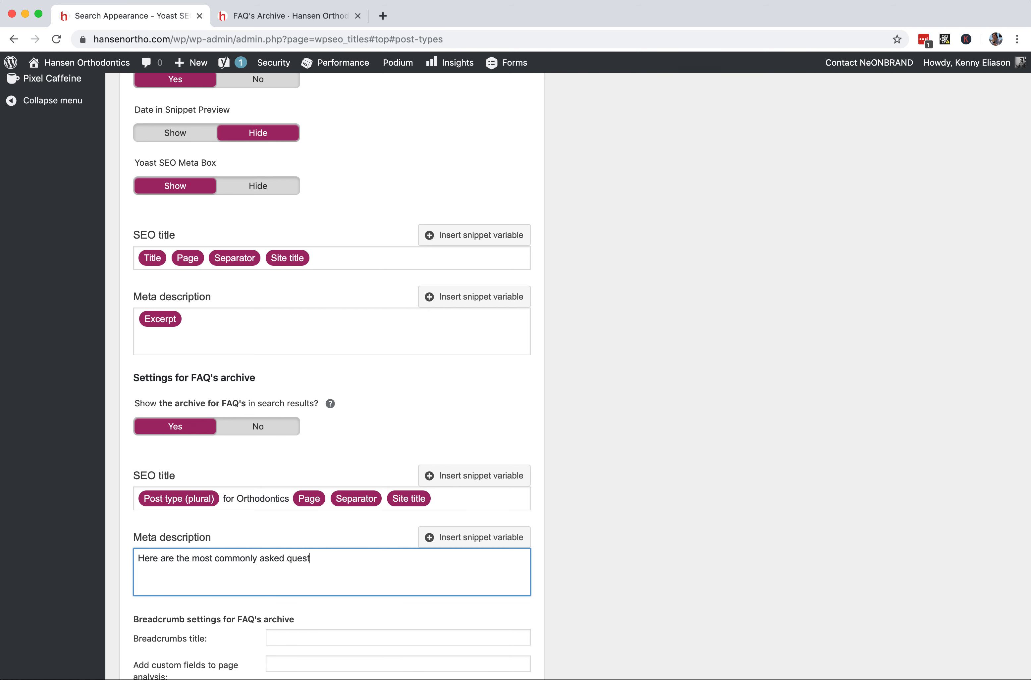
text(ions regarding)
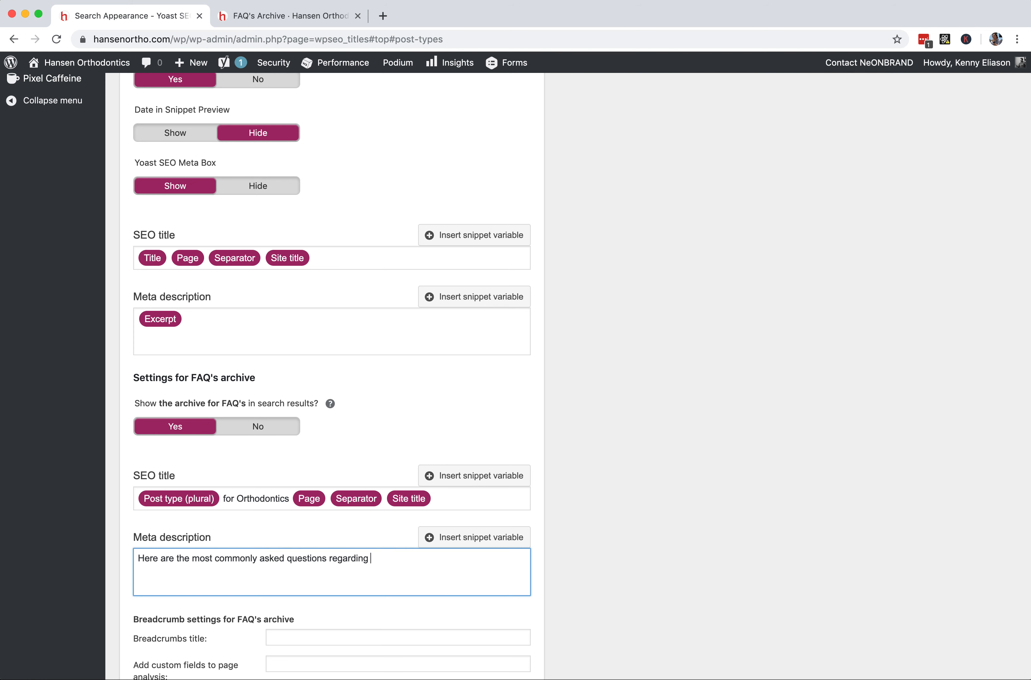
text(orthodontics in Las Vegas.)
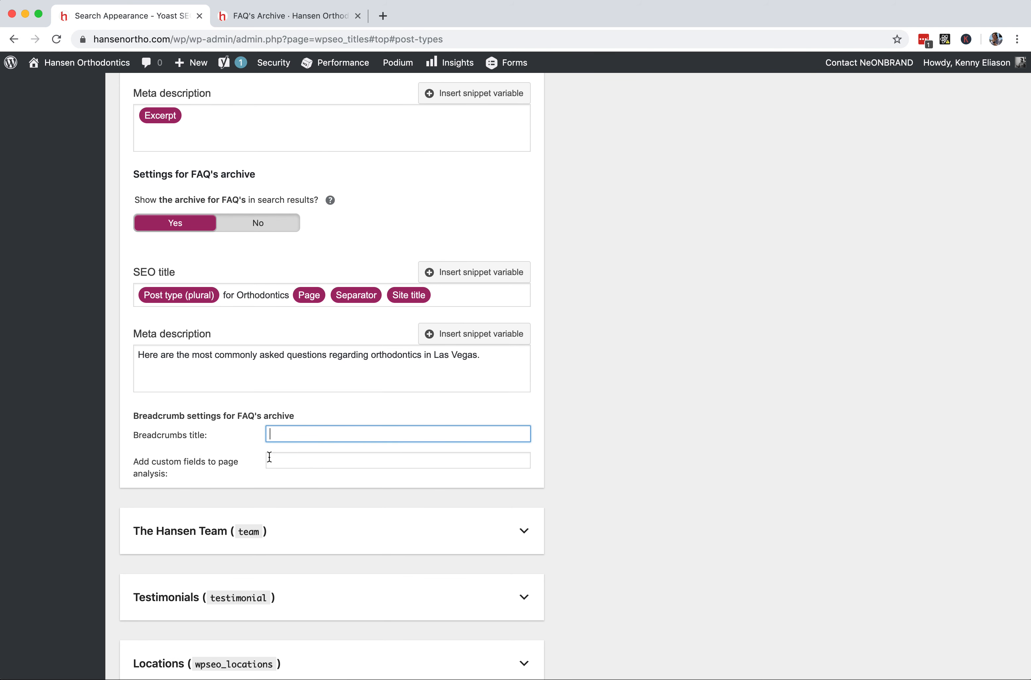
Save changes to the FAQ's archive settings and wait for the Settings saved notice
click(155, 611)
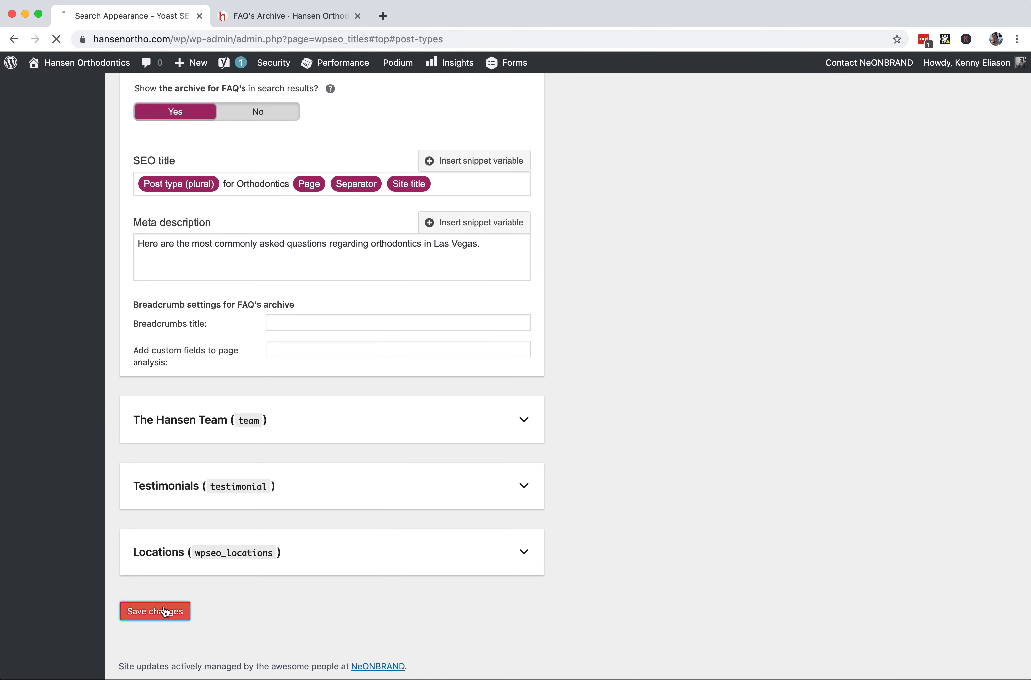
click(155, 611)
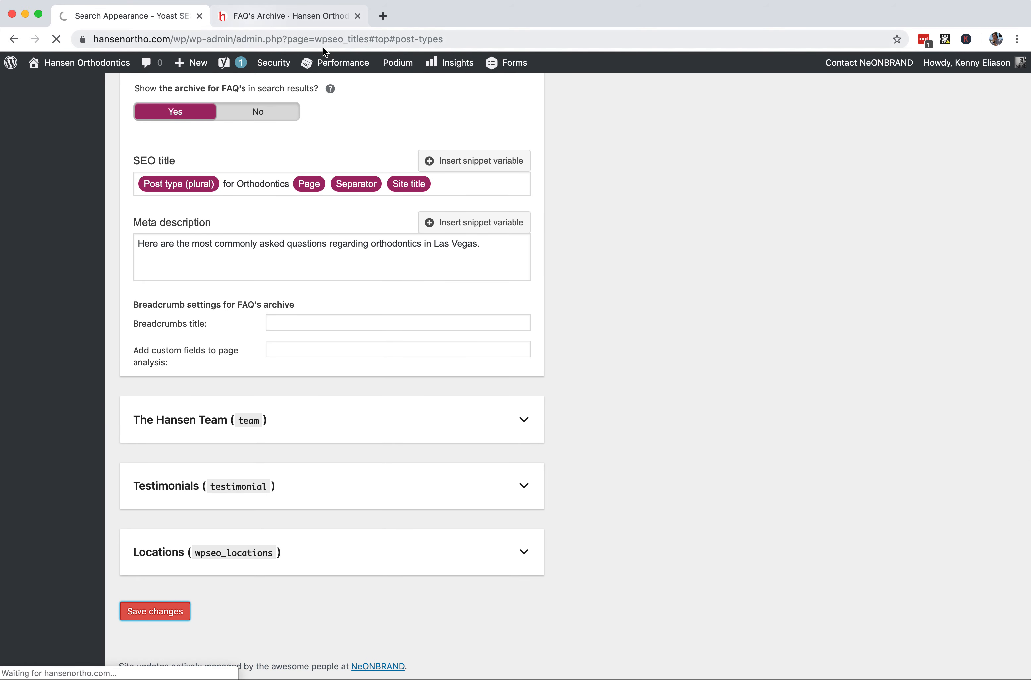
click(155, 611)
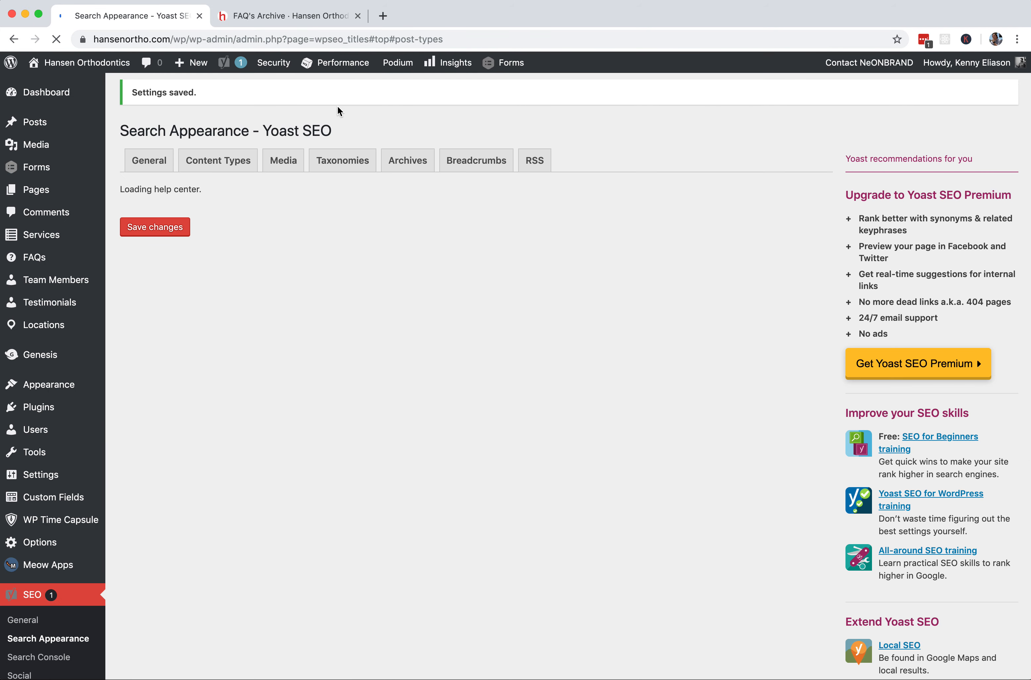
click(218, 160)
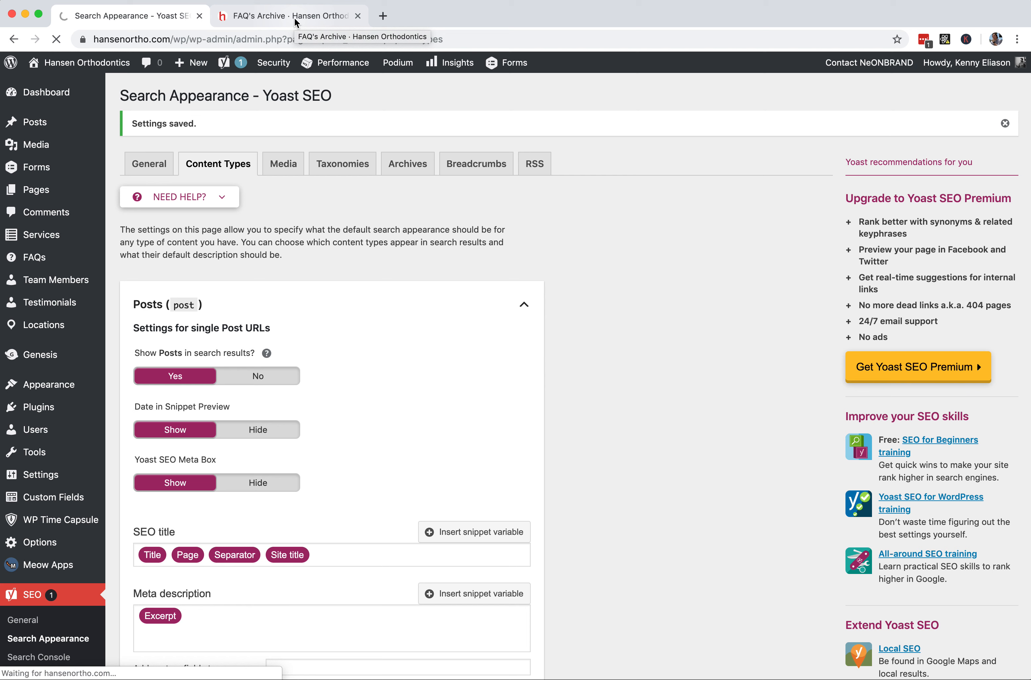
Return to the live FAQ's archive page, now titled 'FAQ's for Orthodontics', and bring up its page options
click(297, 17)
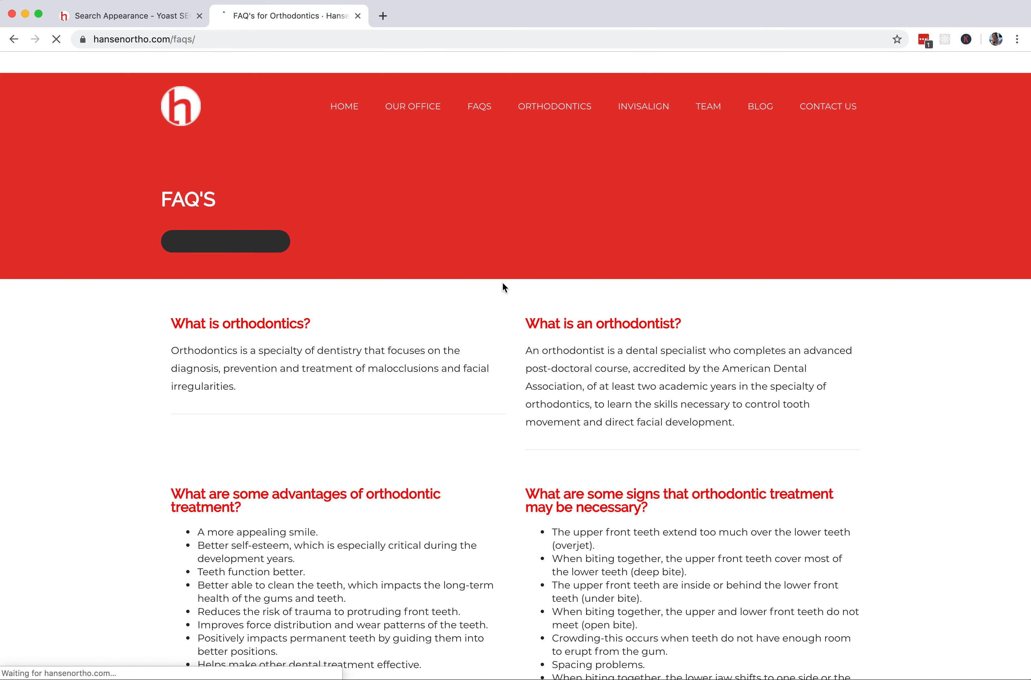
right_click(505, 287)
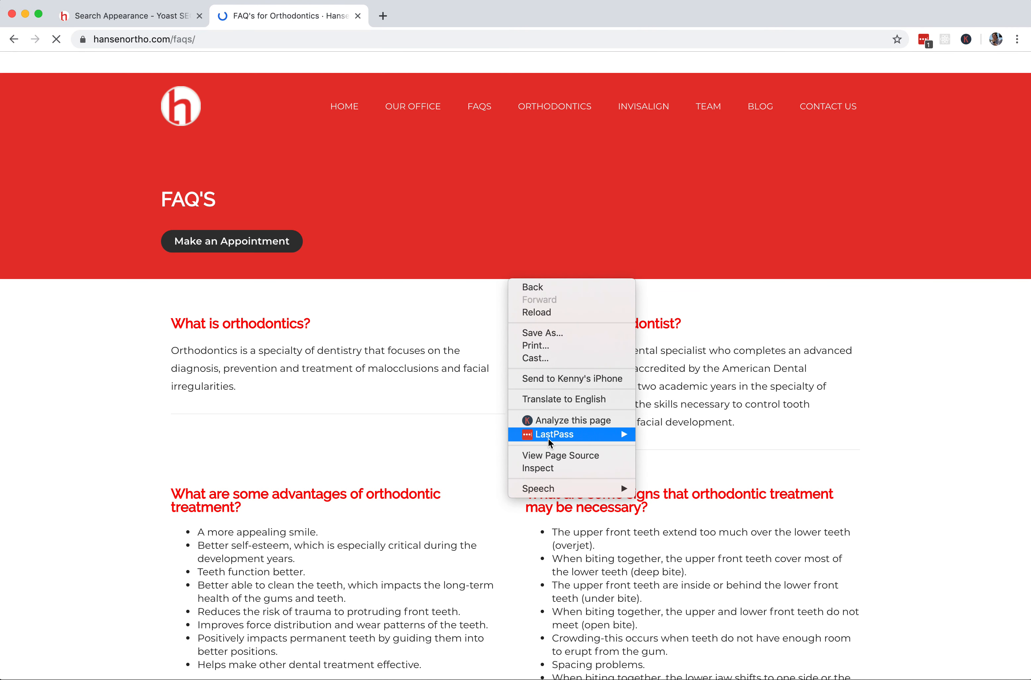
View the page source and highlight the meta description line with the new Las Vegas orthodontics text
click(561, 456)
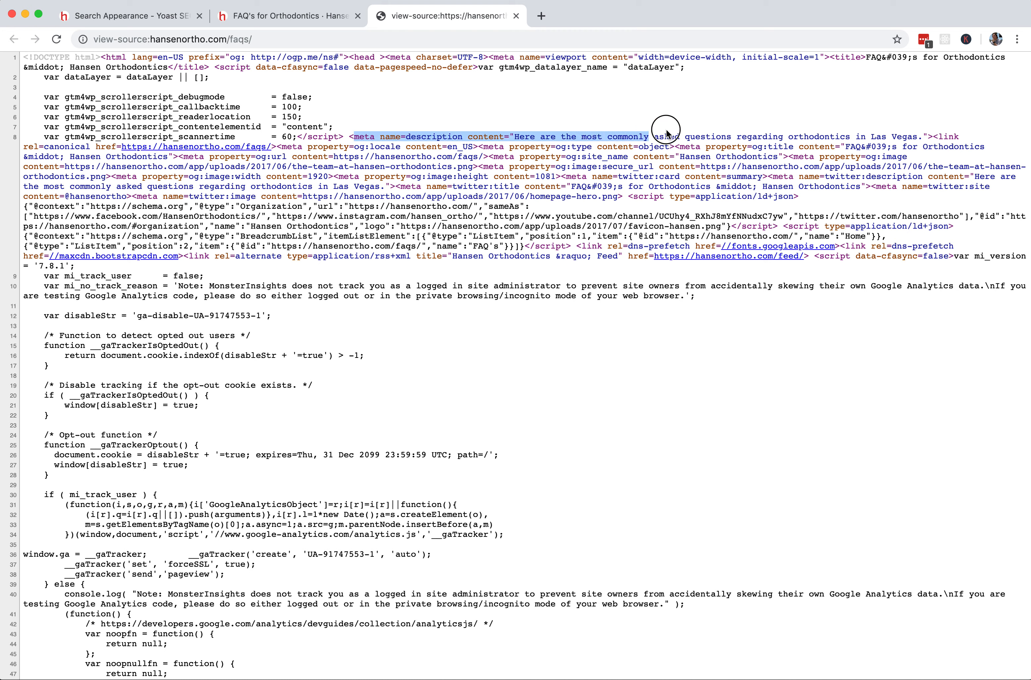
drag(666, 131, 920, 136)
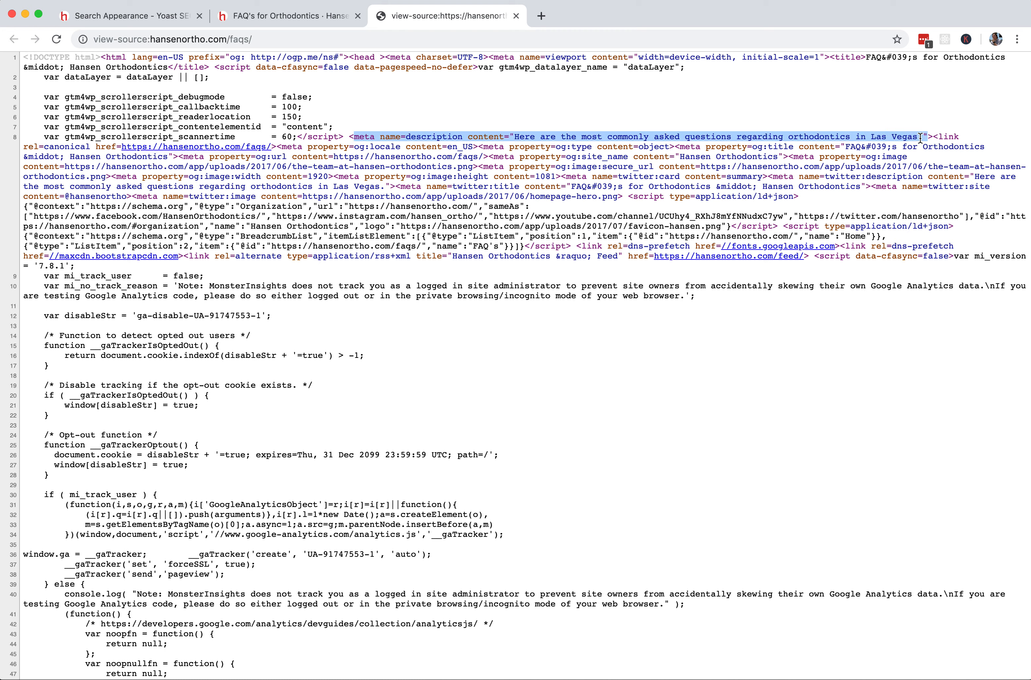